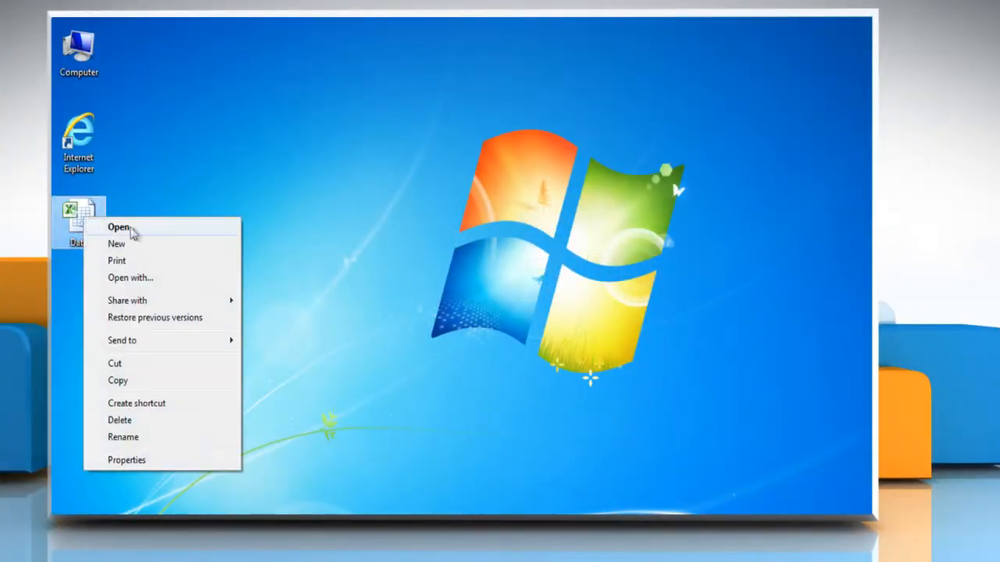
Step: Open the Data workbook from the desktop in Excel
{"action": "left_click", "coordinate": [117, 226]}
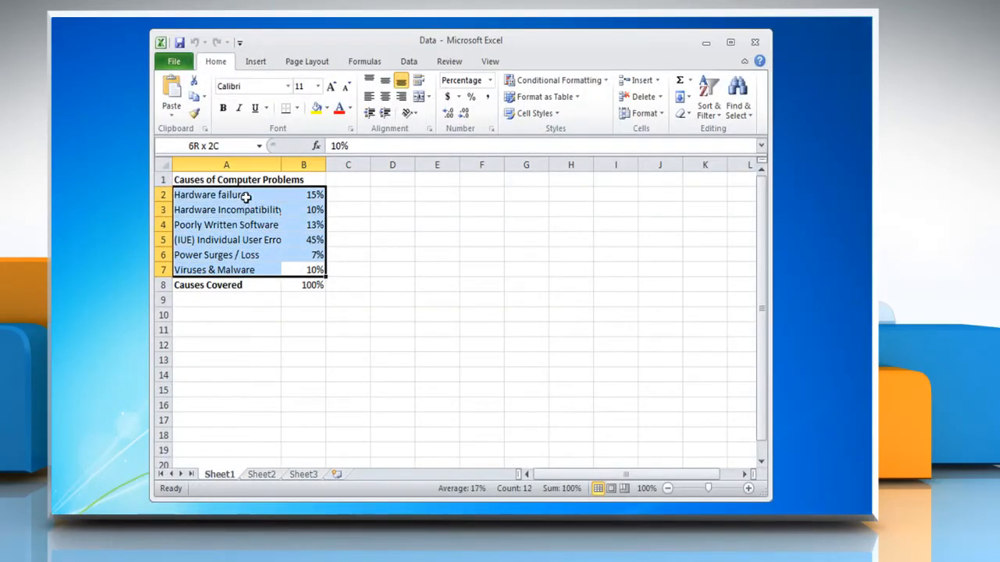
Step: Insert a 3-D pie chart of the problem causes and apply the title-and-percentages layout
{"action": "left_click", "coordinate": [256, 61]}
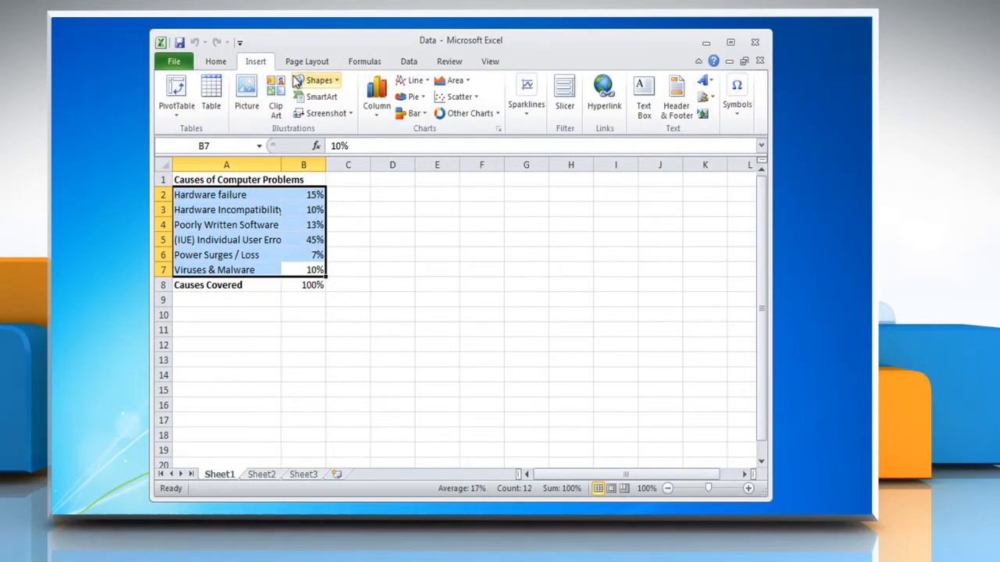
{"action": "left_click", "coordinate": [407, 97]}
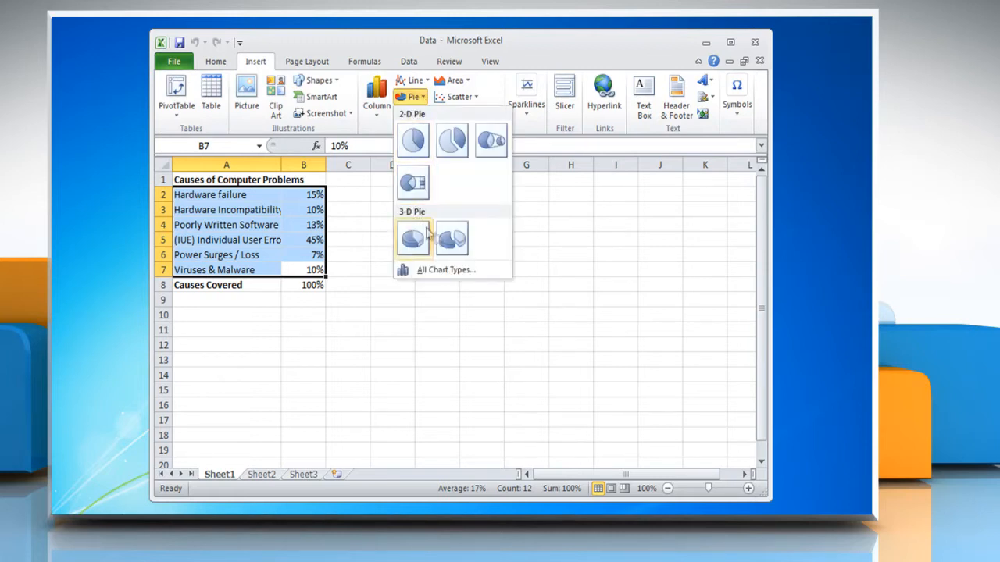
{"action": "left_click", "coordinate": [411, 238]}
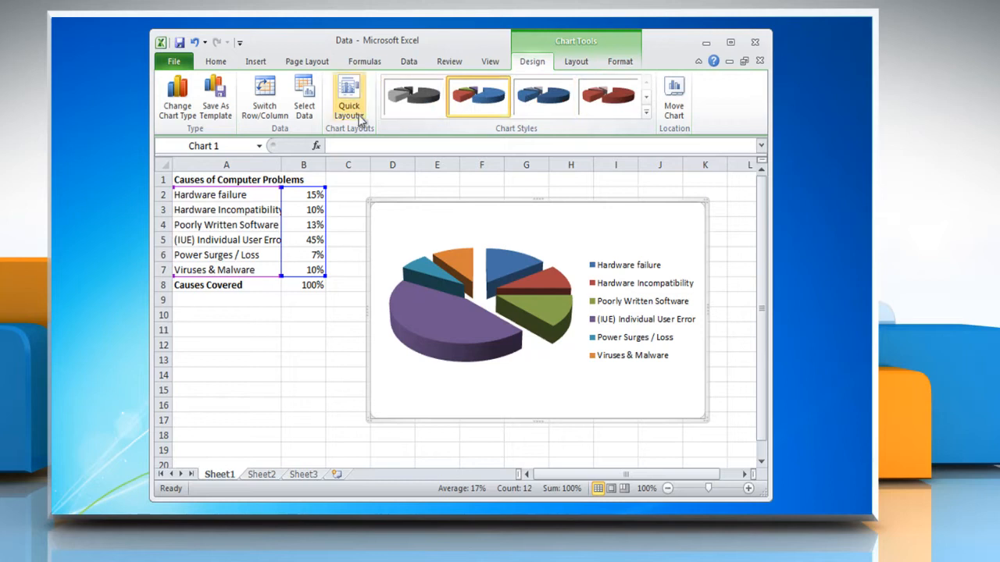
{"action": "left_click", "coordinate": [348, 98]}
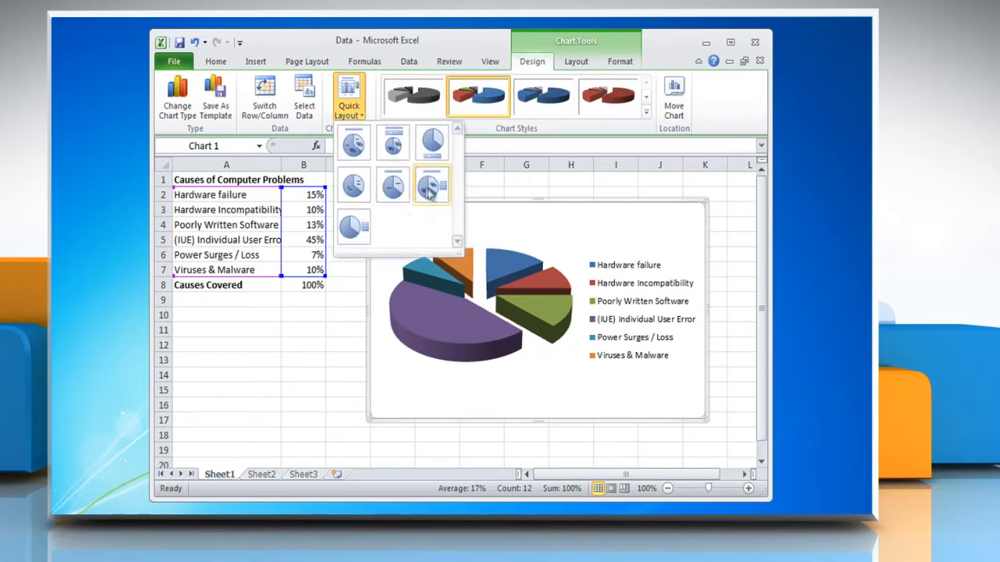
{"action": "left_click", "coordinate": [431, 185]}
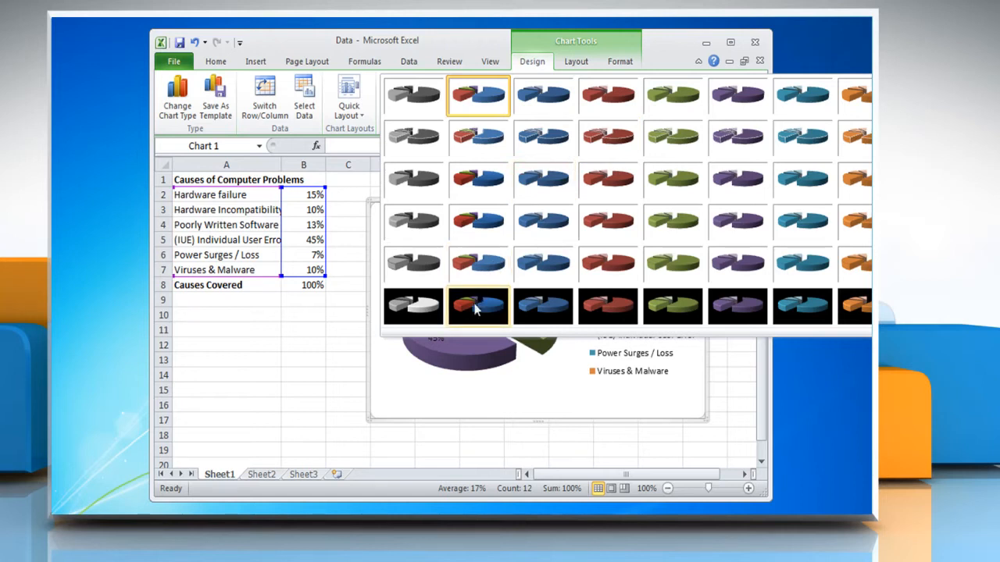
Step: Apply a black-background chart style to the 3-D pie chart
{"action": "left_click", "coordinate": [478, 306]}
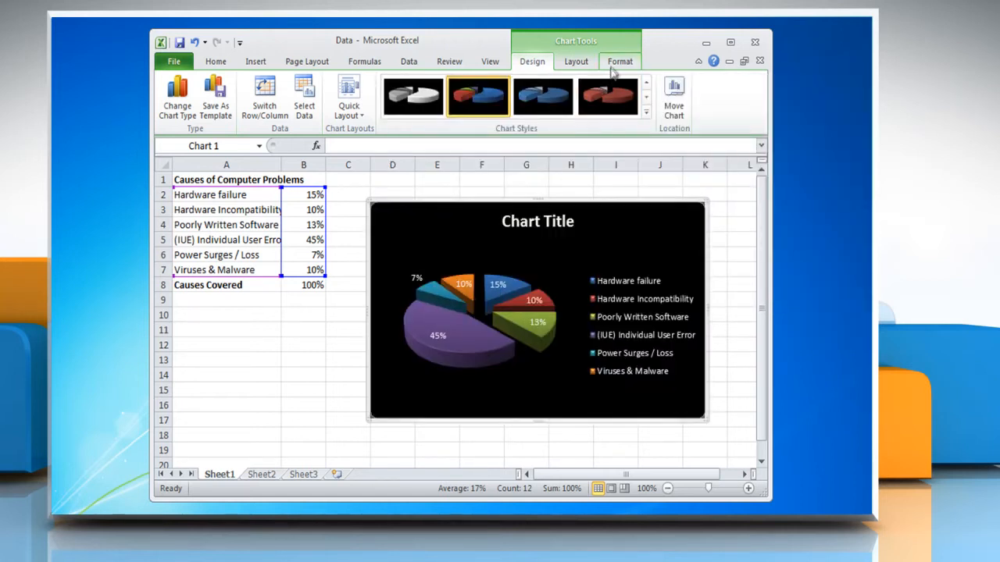
{"action": "left_click", "coordinate": [619, 61]}
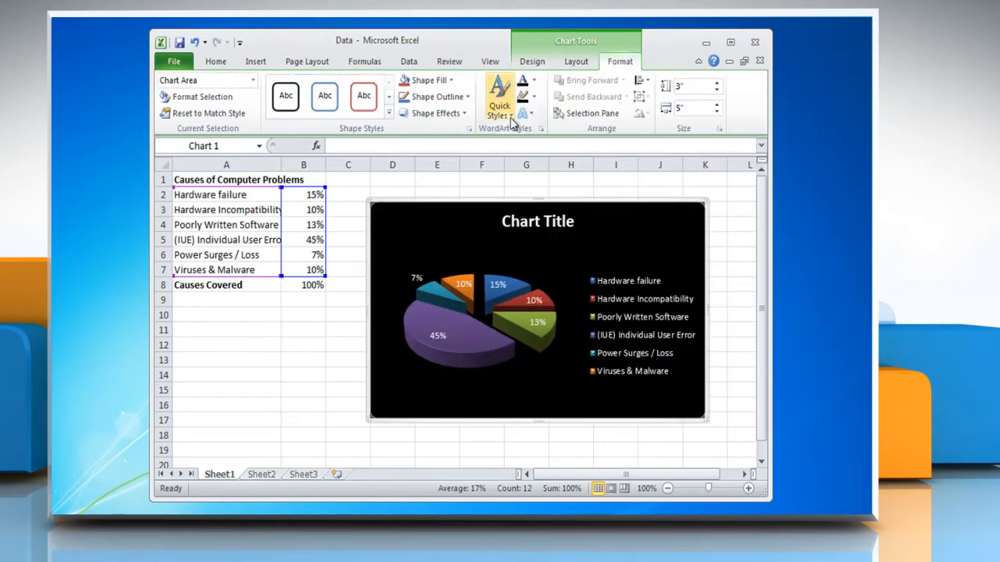